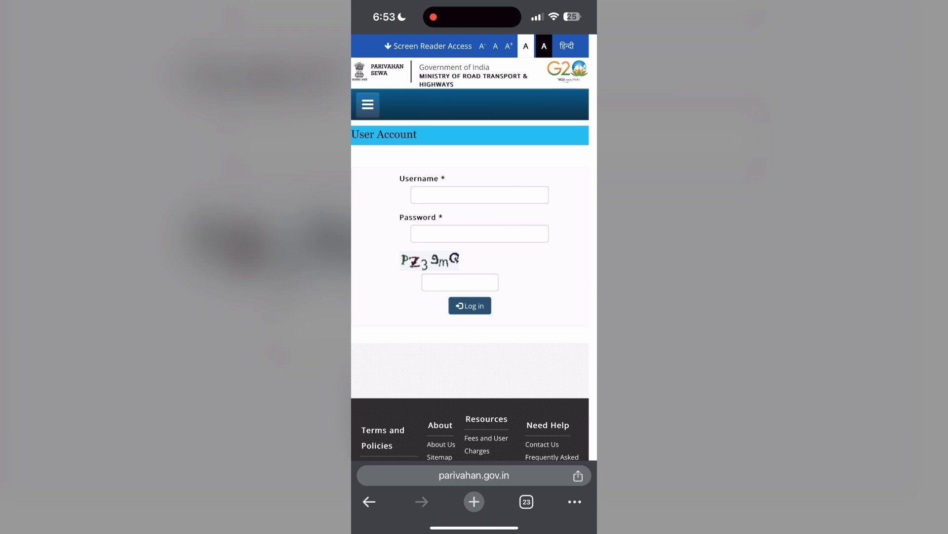
- Bring up Chrome's browsing history showing today's visited pages, including the Parivahan login
{"action": "left_click", "coordinate": [573, 500]}
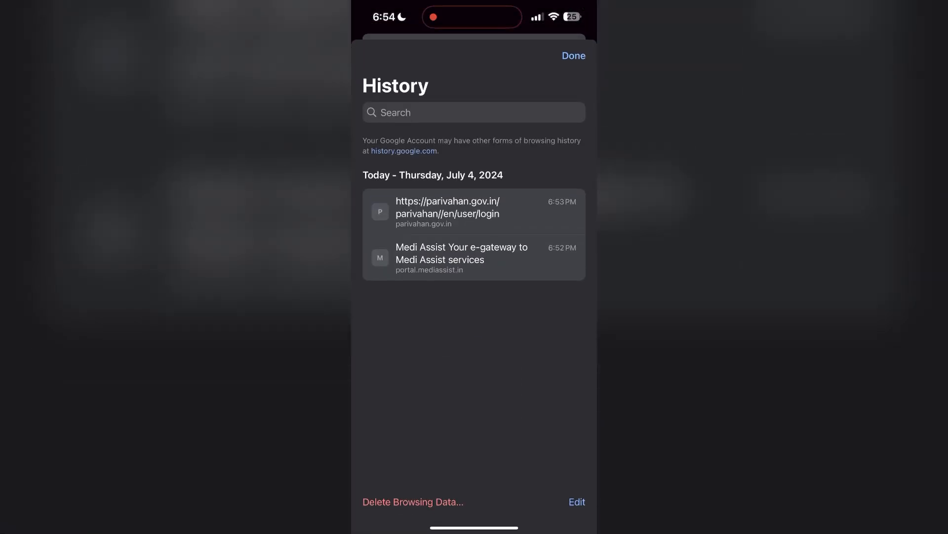
- Delete Chrome's browsing history, cookies and cached files with Time Range set to All Time
{"action": "left_click", "coordinate": [413, 502]}
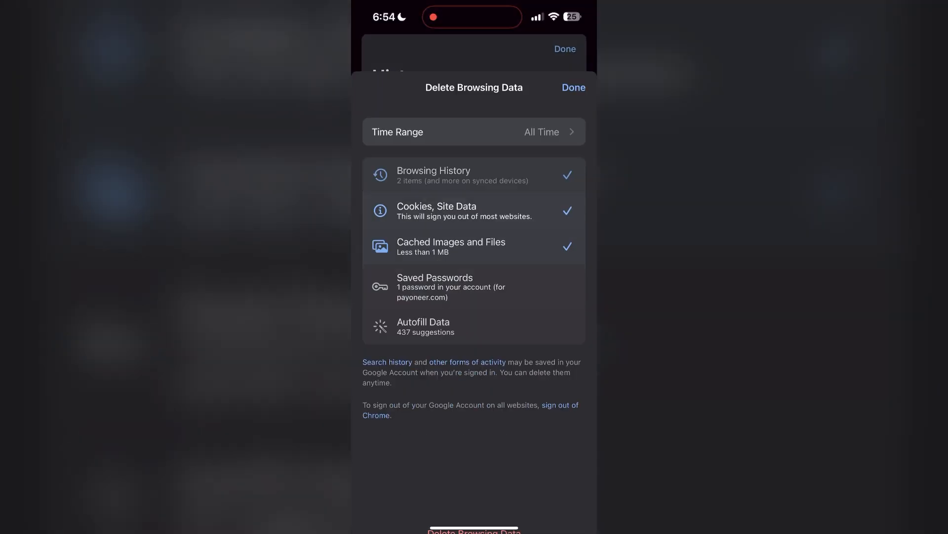
{"action": "left_click", "coordinate": [473, 132]}
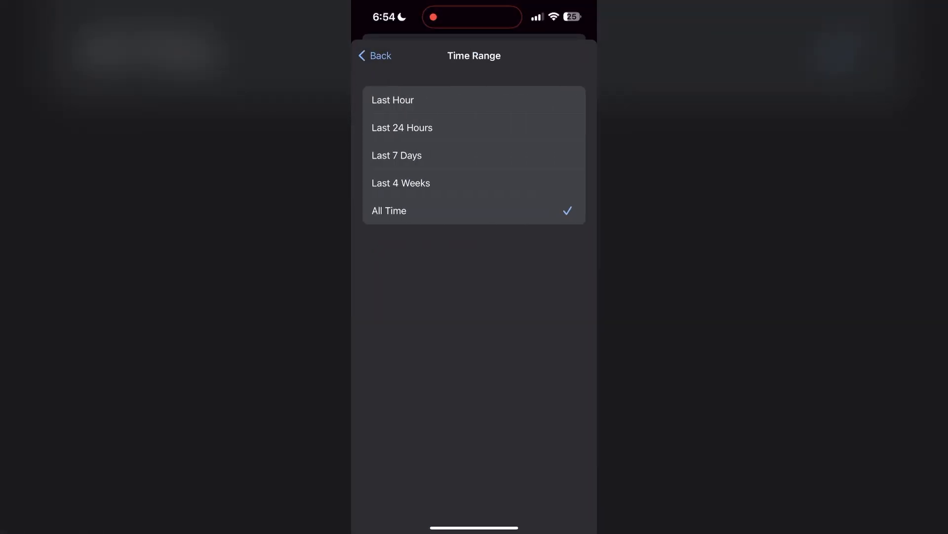
{"action": "left_click", "coordinate": [373, 56]}
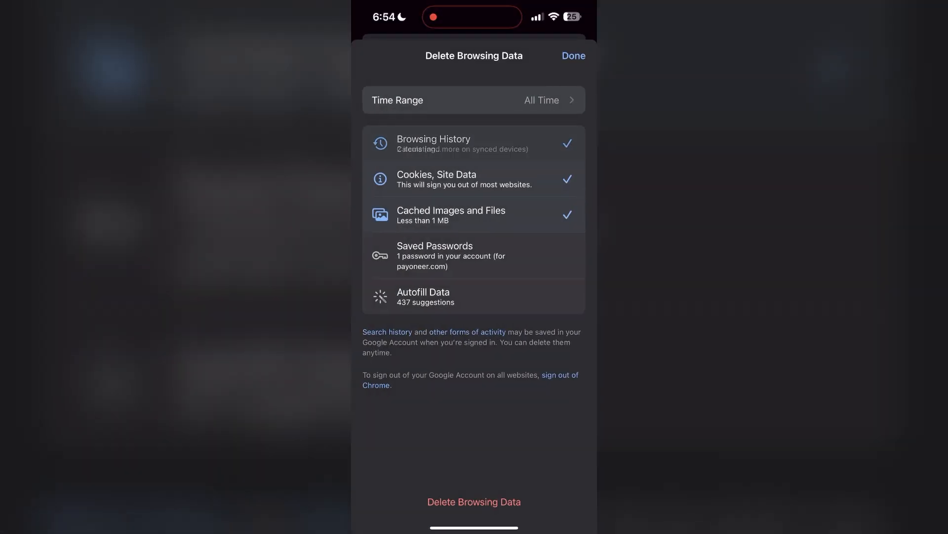
{"action": "left_click", "coordinate": [473, 502]}
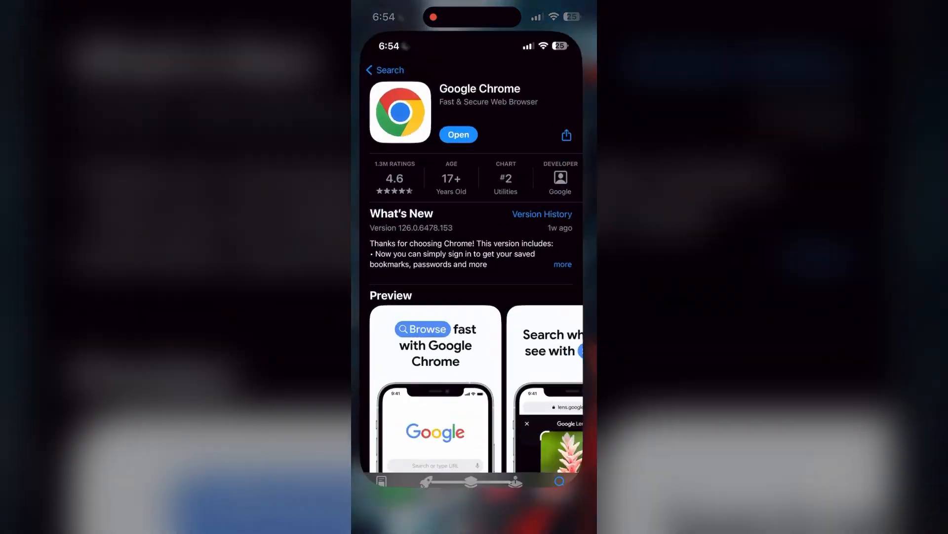
- Verify Chrome is up to date in the App Store, then relaunch it so the Parivahan login reloads fresh
{"action": "scroll", "scroll_direction": "up", "scroll_amount": 3}
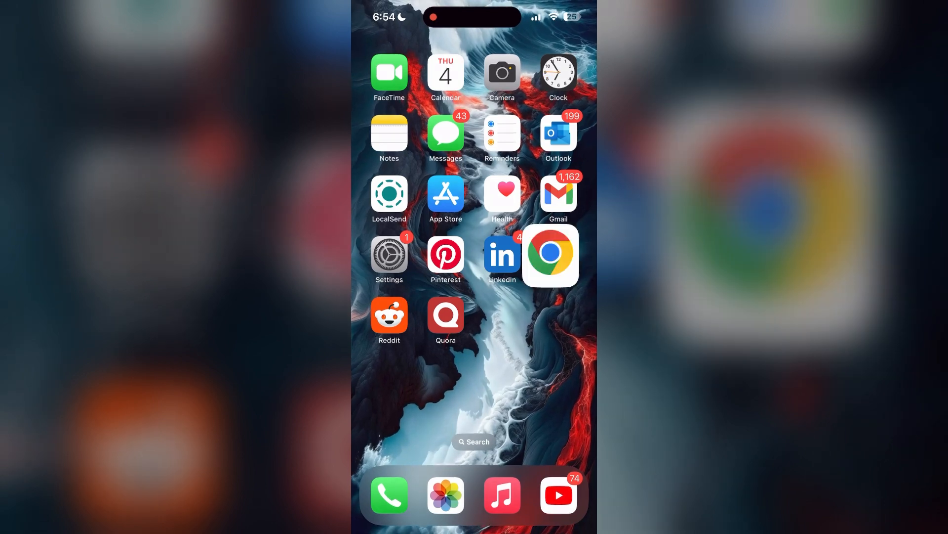
{"action": "left_click", "coordinate": [550, 255]}
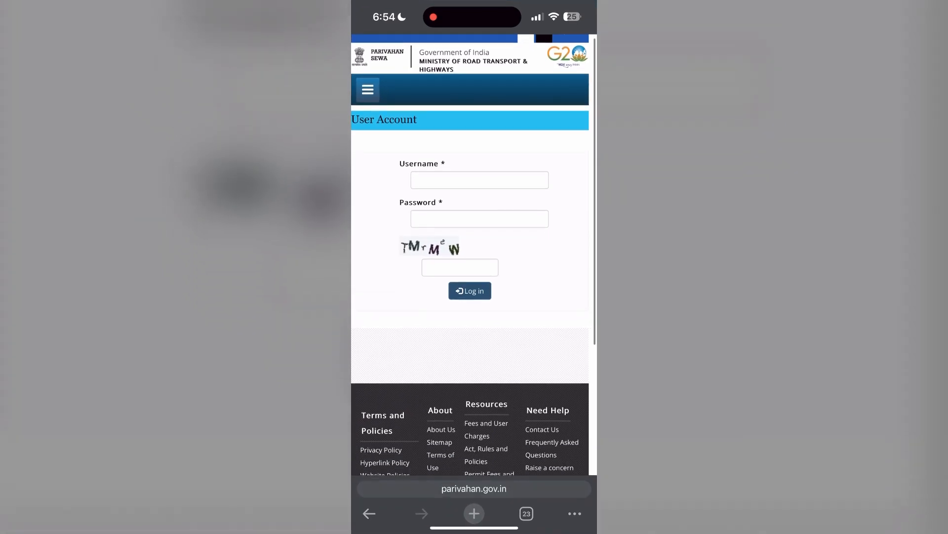